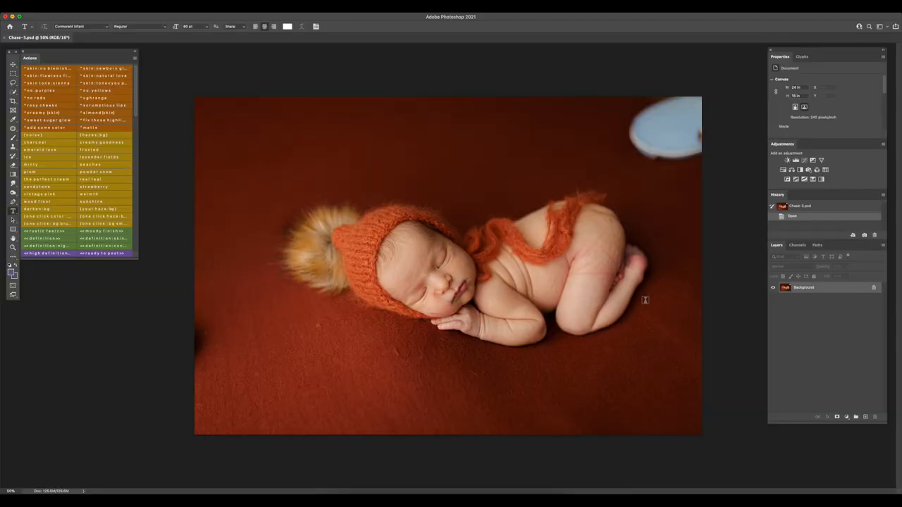
pyautogui.moveTo(643, 285)
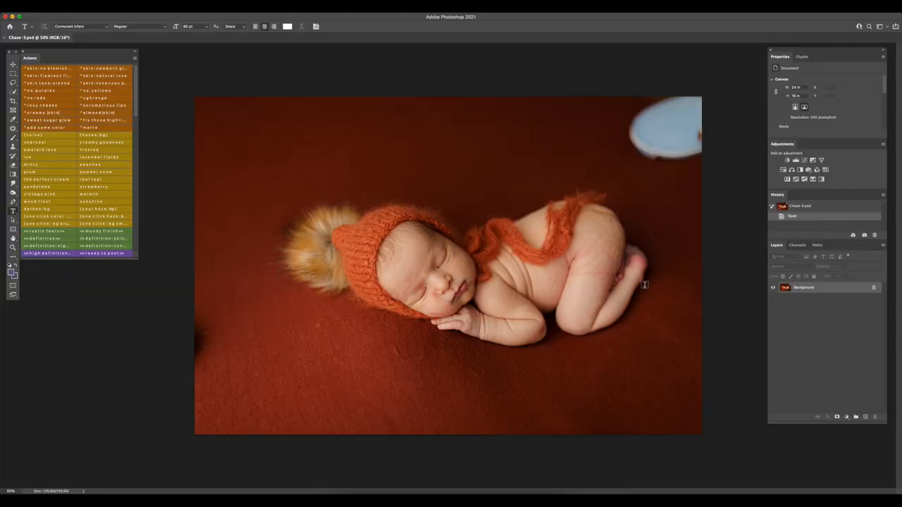
pyautogui.moveTo(637, 285)
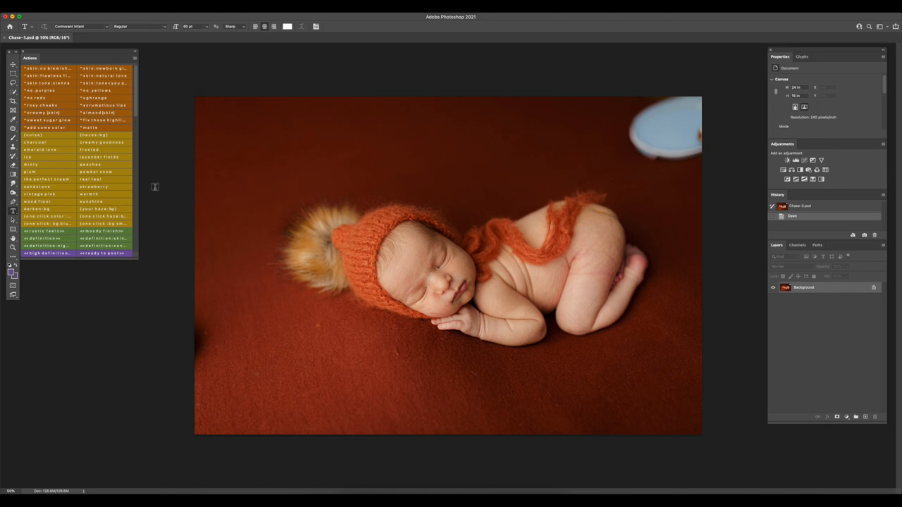
pyautogui.moveTo(81, 140)
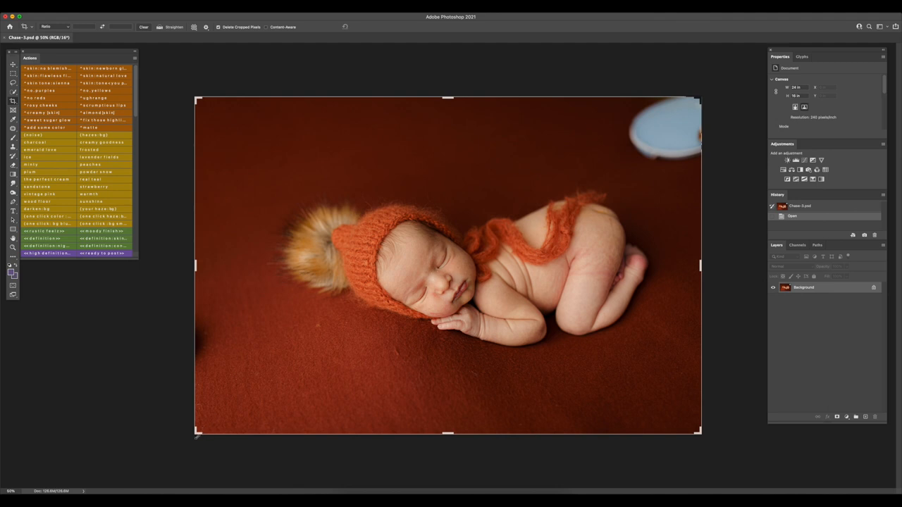
# - Tighten the crop around the baby and nudge the photo upward inside the crop frame
pyautogui.moveTo(197, 431); pyautogui.dragTo(220, 416)
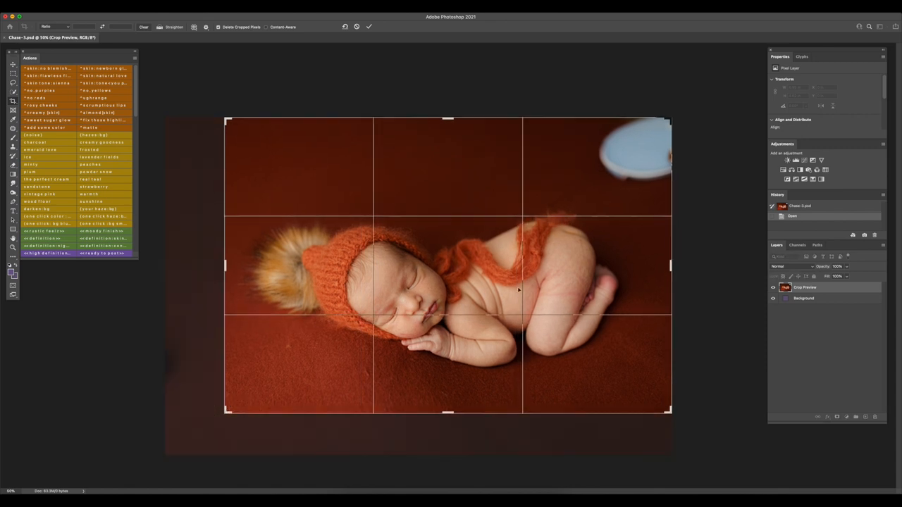
pyautogui.moveTo(451, 296); pyautogui.dragTo(451, 278)
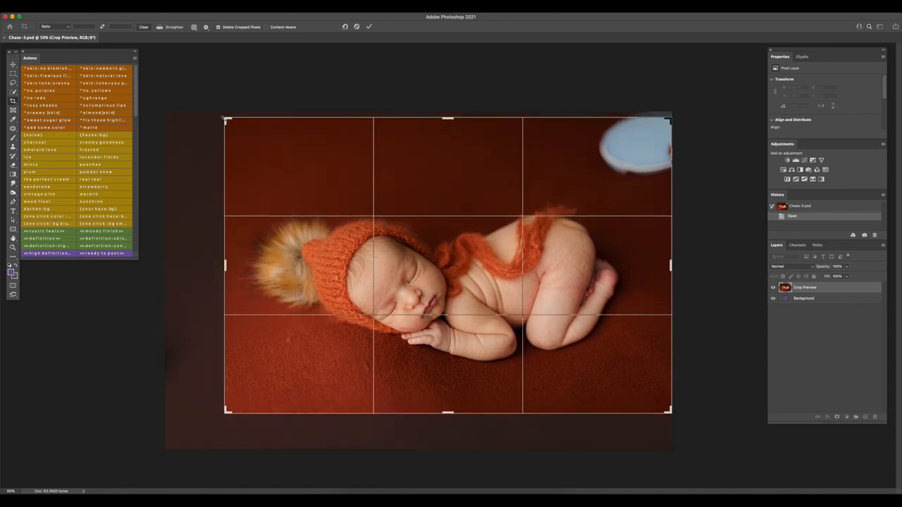
pyautogui.moveTo(448, 264); pyautogui.dragTo(447, 246)
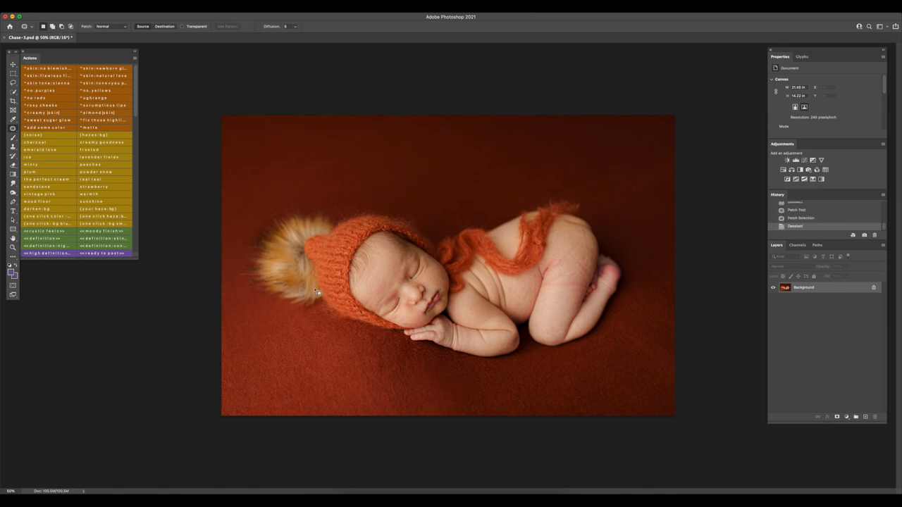
pyautogui.moveTo(242, 383)
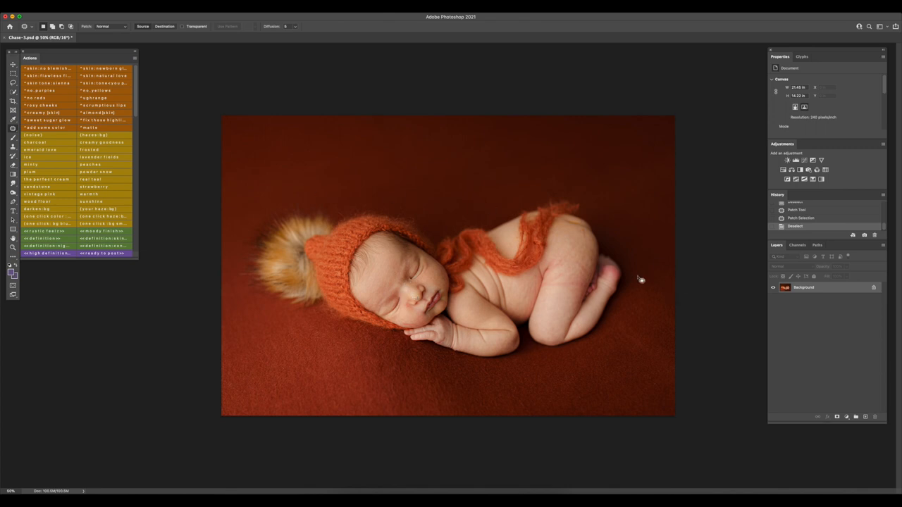
pyautogui.moveTo(641, 268)
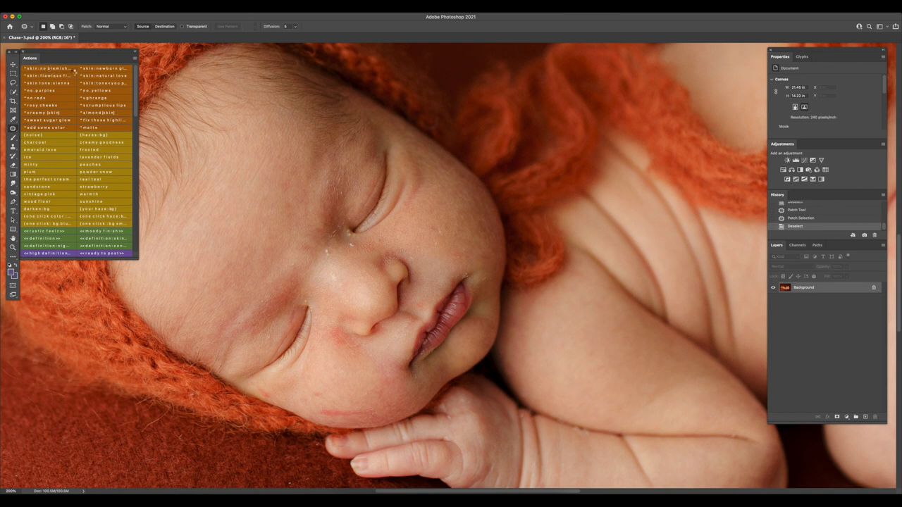
# - Play the 'skin: no blemishes' action to add its black-masked retouch layer
pyautogui.doubleClick(47, 68)
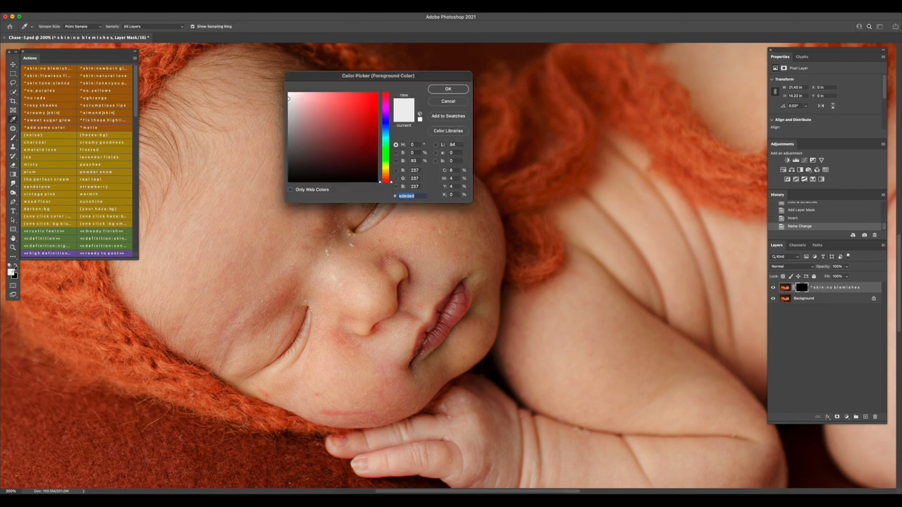
# - Accept white as the foreground colour and paint smoothing over the baby's facial blemishes
pyautogui.click(447, 89)
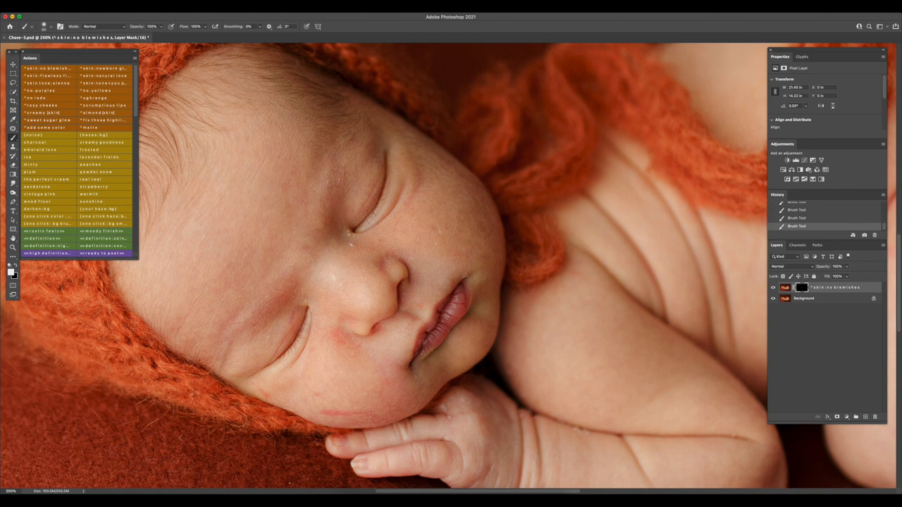
pyautogui.moveTo(375, 244)
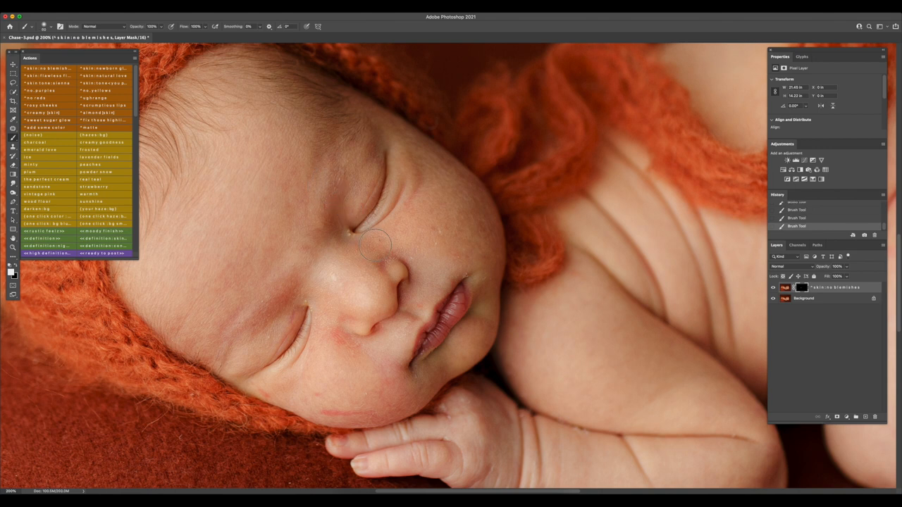
pyautogui.moveTo(380, 247)
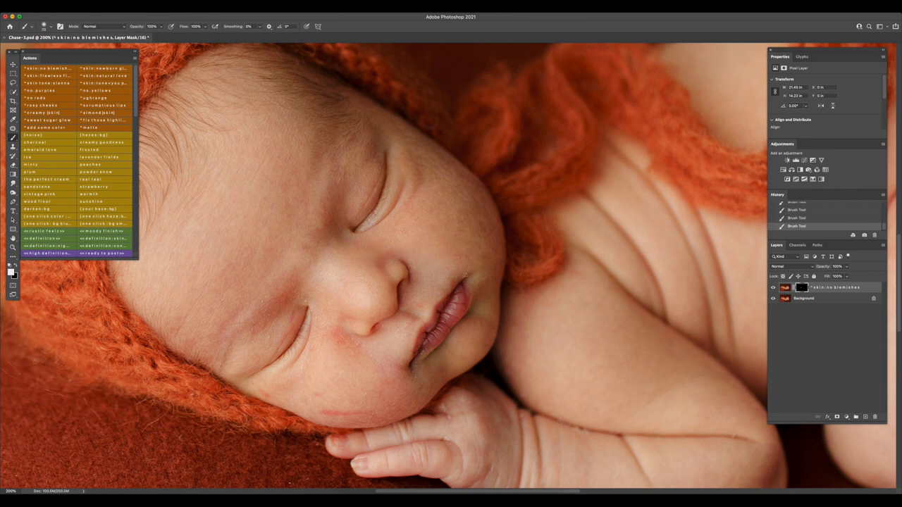
pyautogui.moveTo(484, 269)
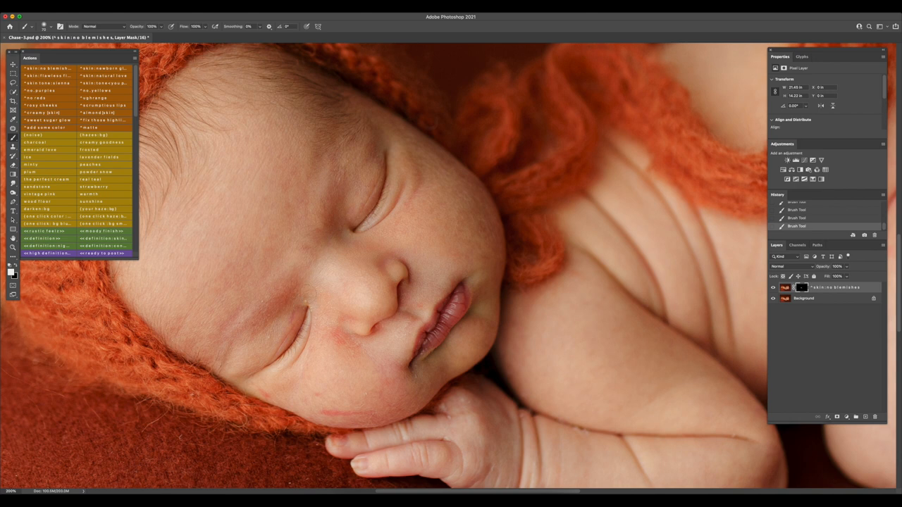
pyautogui.click(343, 347)
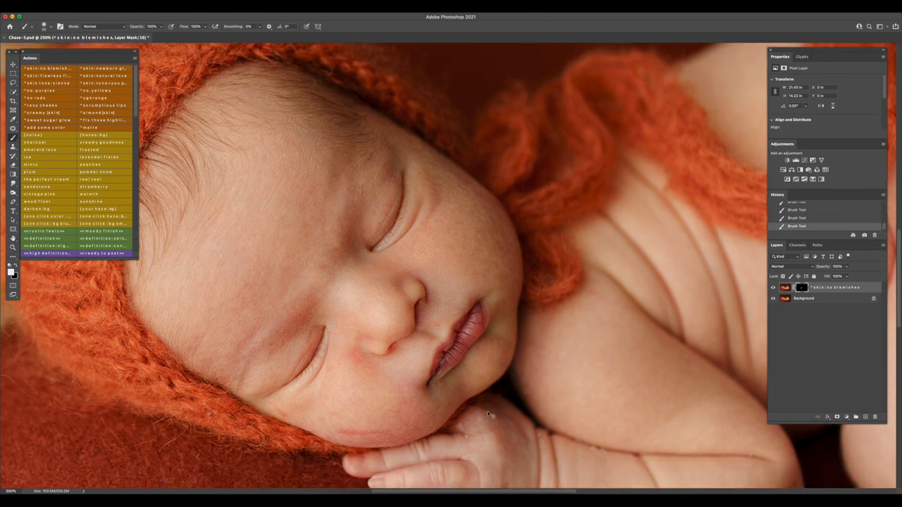
pyautogui.moveTo(861, 322)
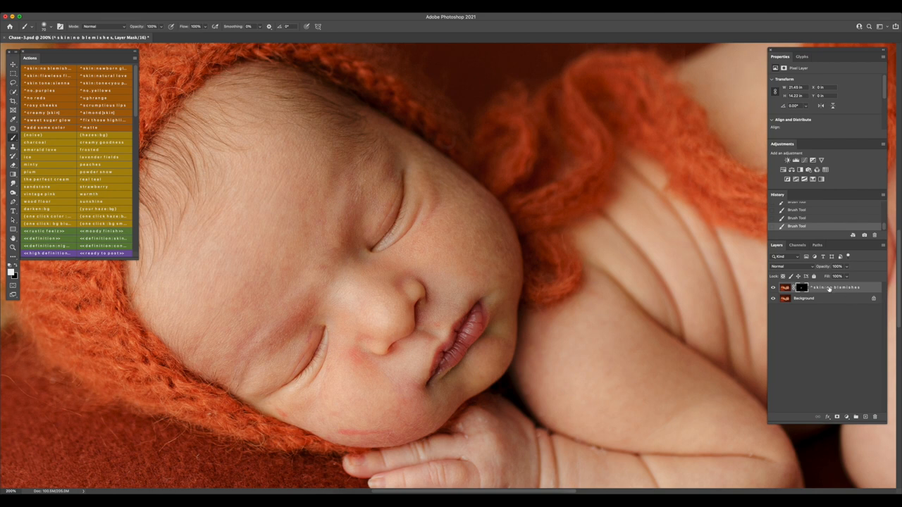
# - Merge Visible on the 'skin: no blemishes' layer into a single Background
pyautogui.rightClick(834, 287)
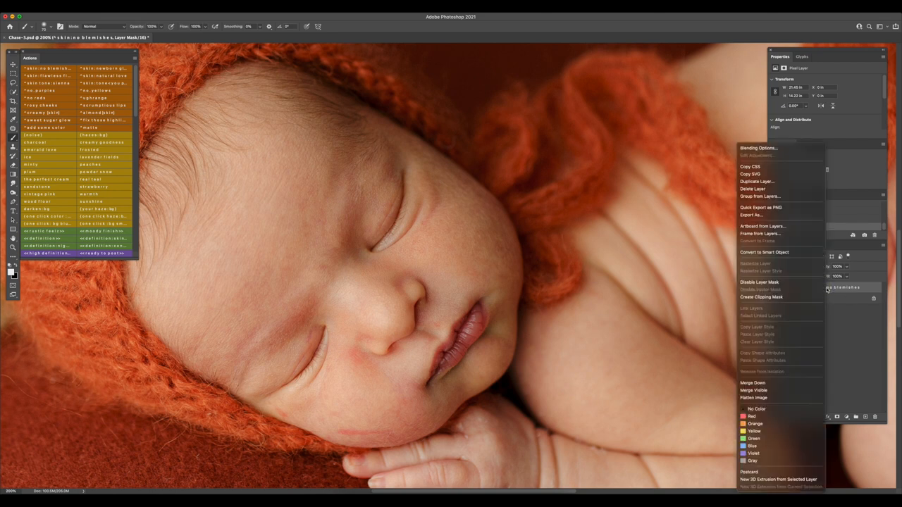
pyautogui.moveTo(775, 390)
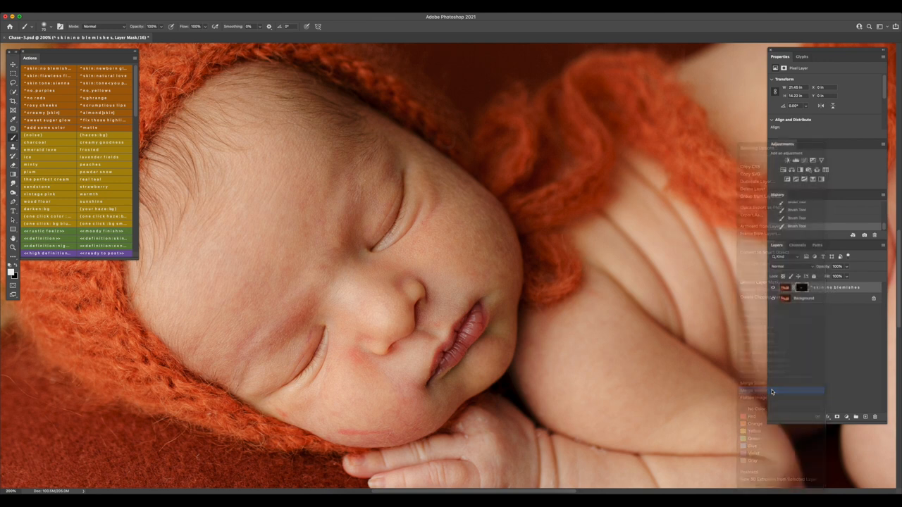
pyautogui.click(771, 391)
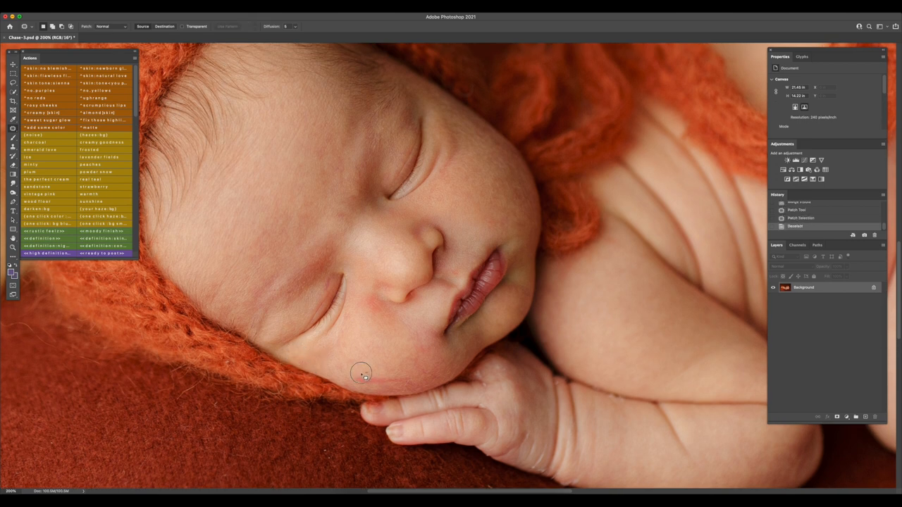
pyautogui.click(363, 373)
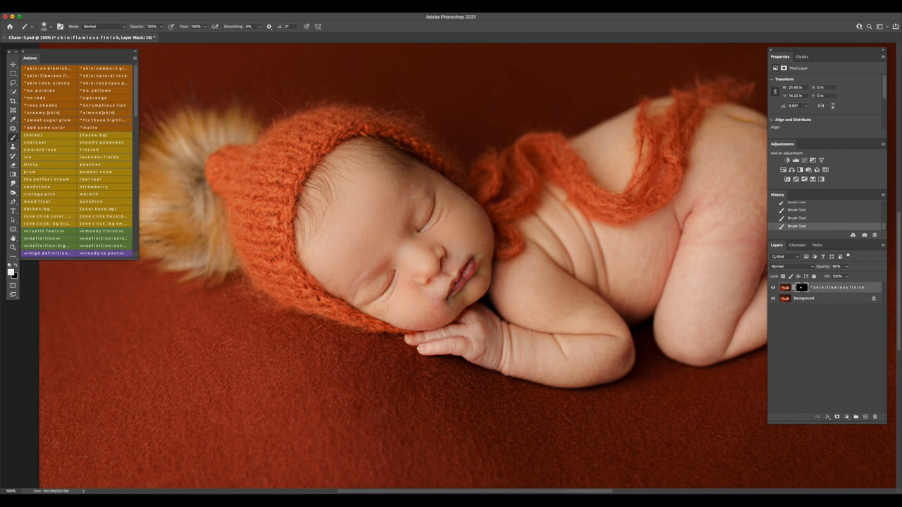
# - Paint the flawless finish onto the baby's skin, then work in the Layers panel
pyautogui.click(420, 293)
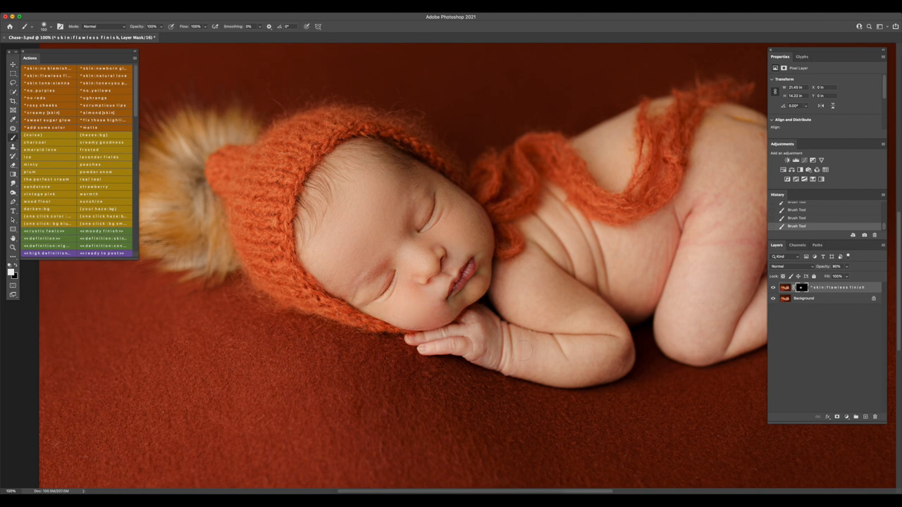
pyautogui.moveTo(497, 347)
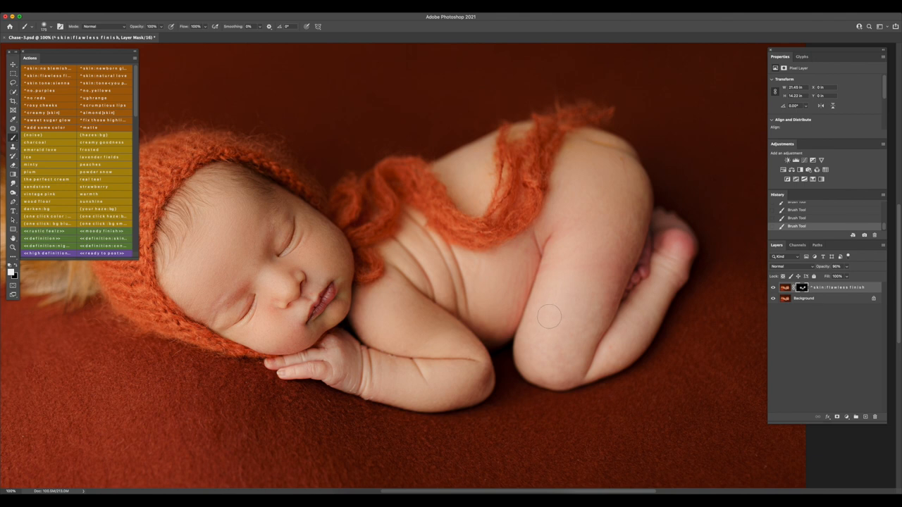
pyautogui.moveTo(581, 305)
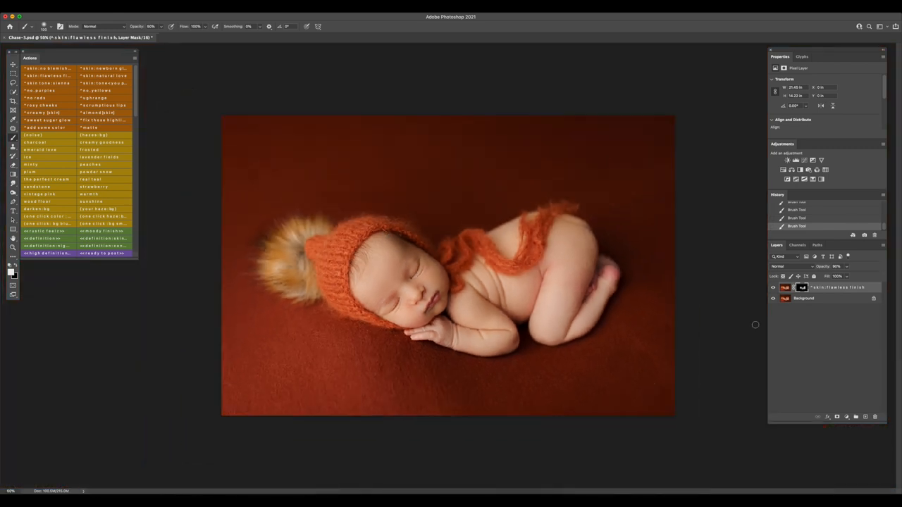
pyautogui.click(772, 287)
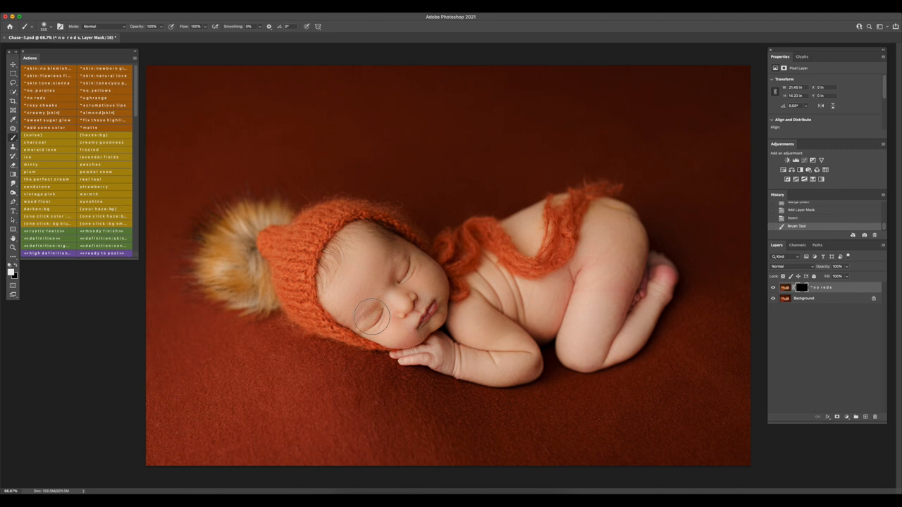
# - Paint out redness on the cheeks and nose, then adjust the no reds layer's Fill
pyautogui.click(373, 317)
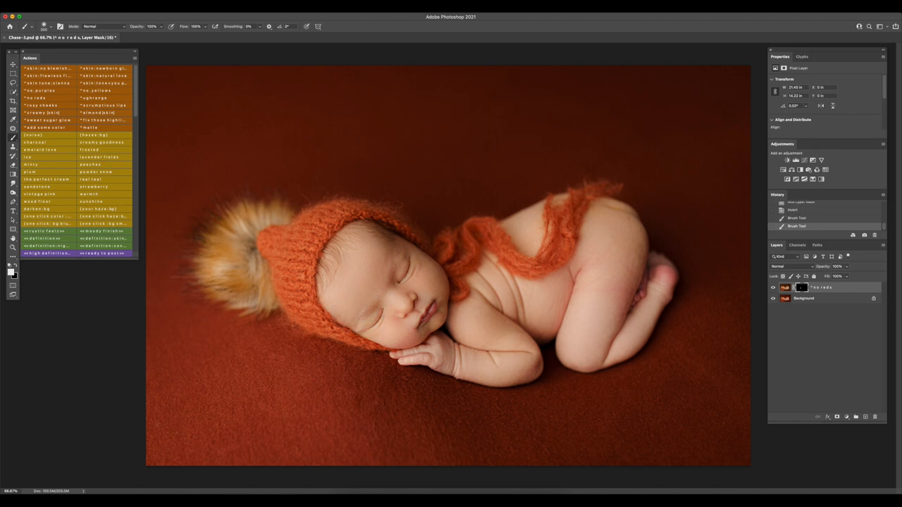
pyautogui.click(396, 319)
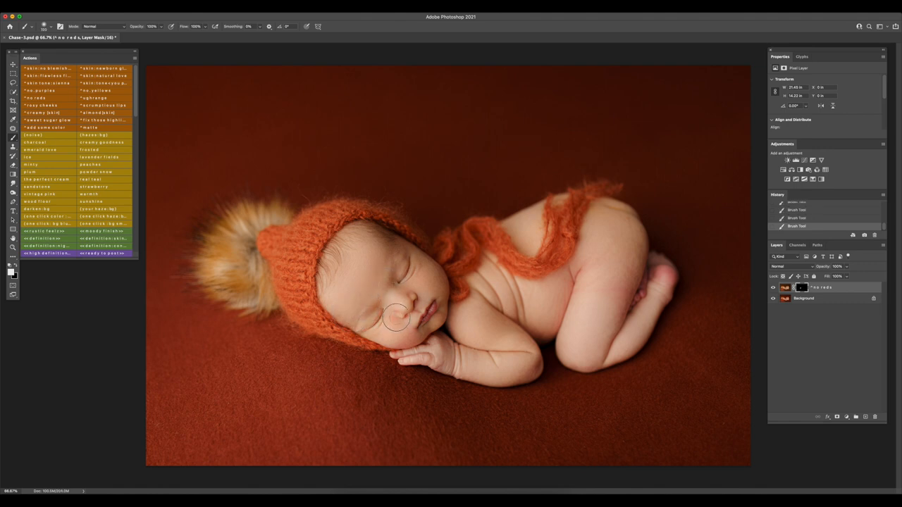
pyautogui.click(398, 317)
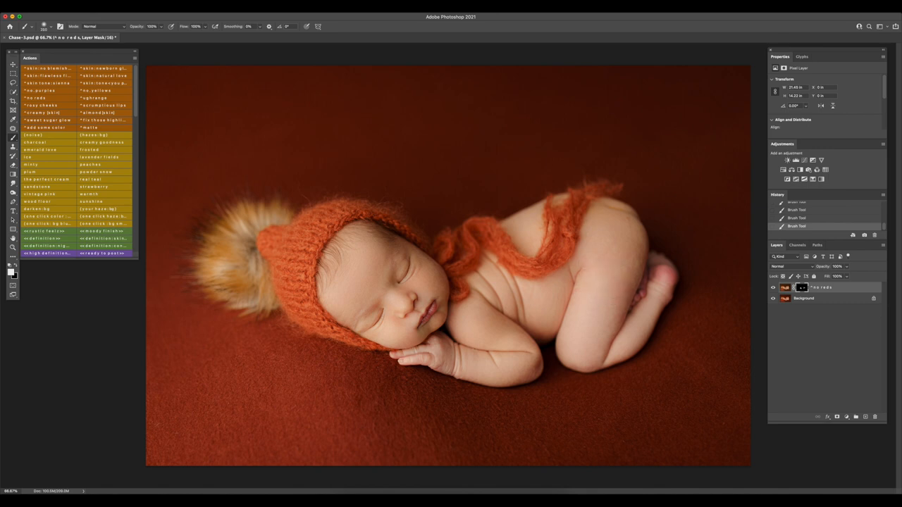
pyautogui.moveTo(453, 329)
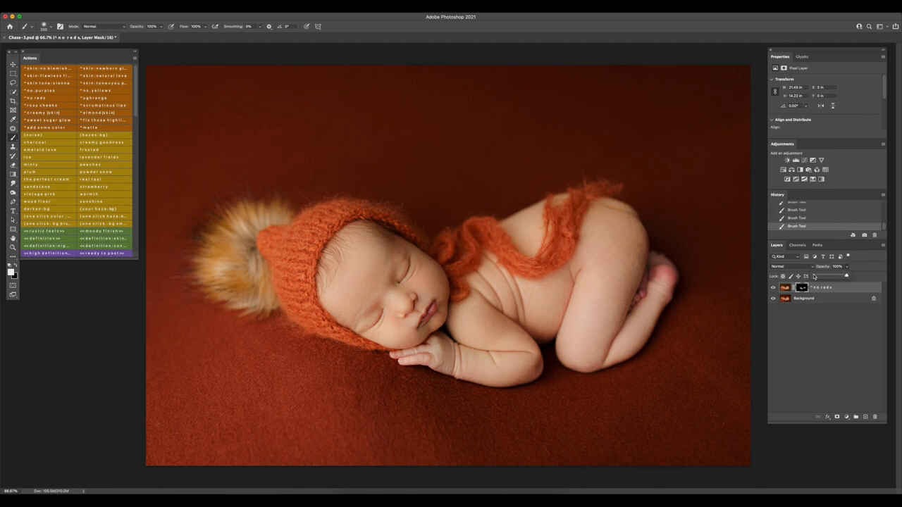
pyautogui.click(846, 266)
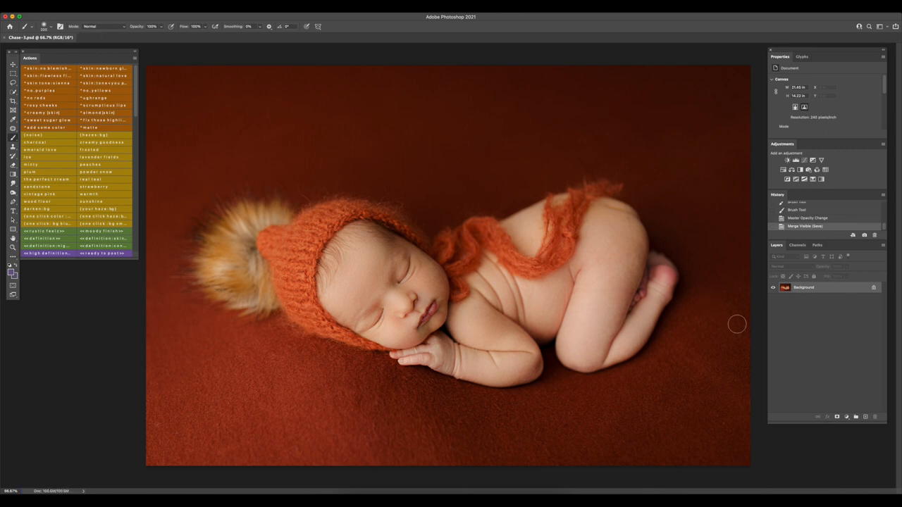
pyautogui.moveTo(306, 166)
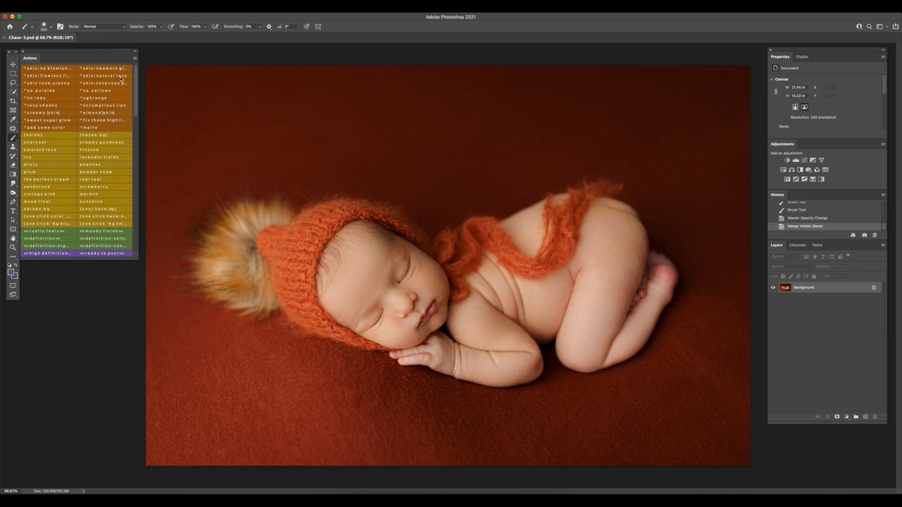
pyautogui.moveTo(236, 86)
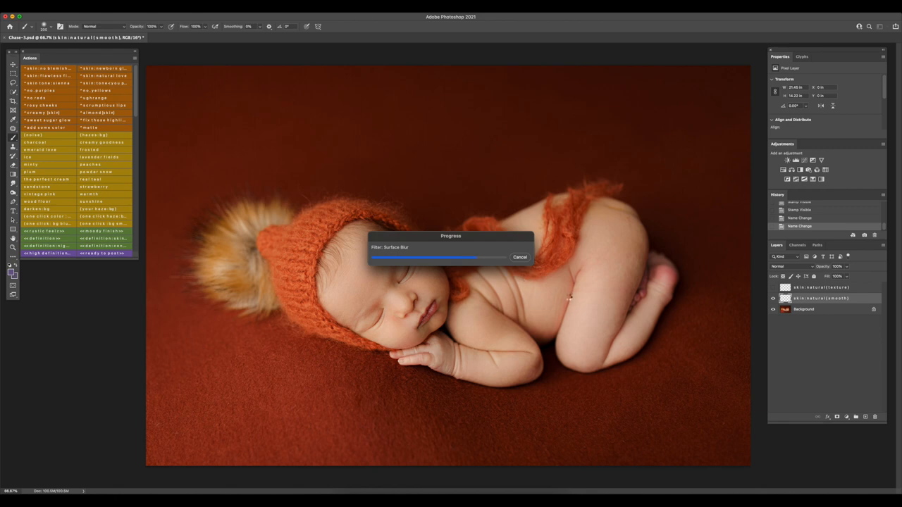
pyautogui.moveTo(606, 300)
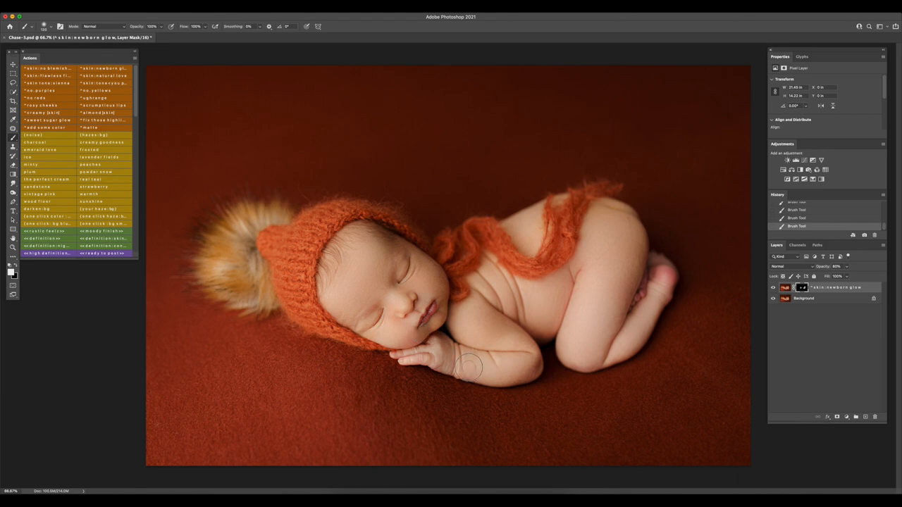
pyautogui.moveTo(580, 352)
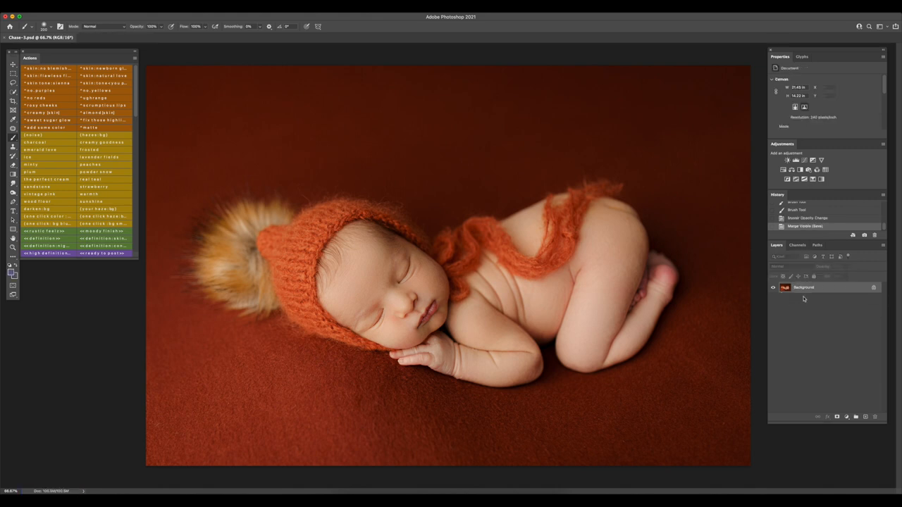
# - Start the 'skin tone you pick' correction action
pyautogui.click(104, 84)
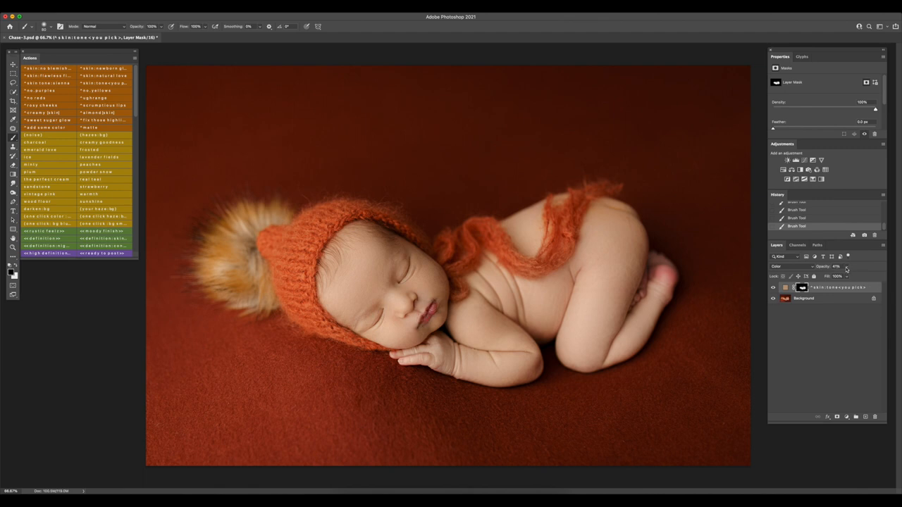
# - Lower the skin tone layer's opacity to about 41%
pyautogui.tripleClick(835, 266)
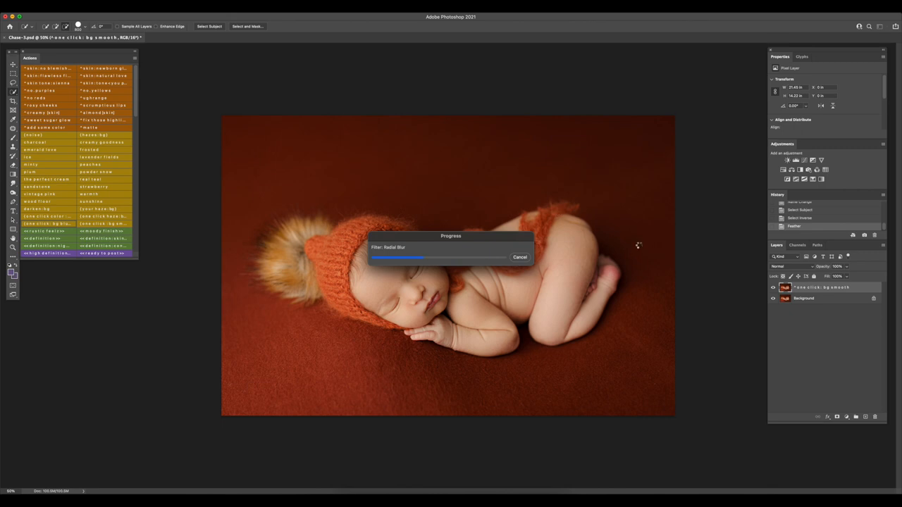
pyautogui.moveTo(721, 331)
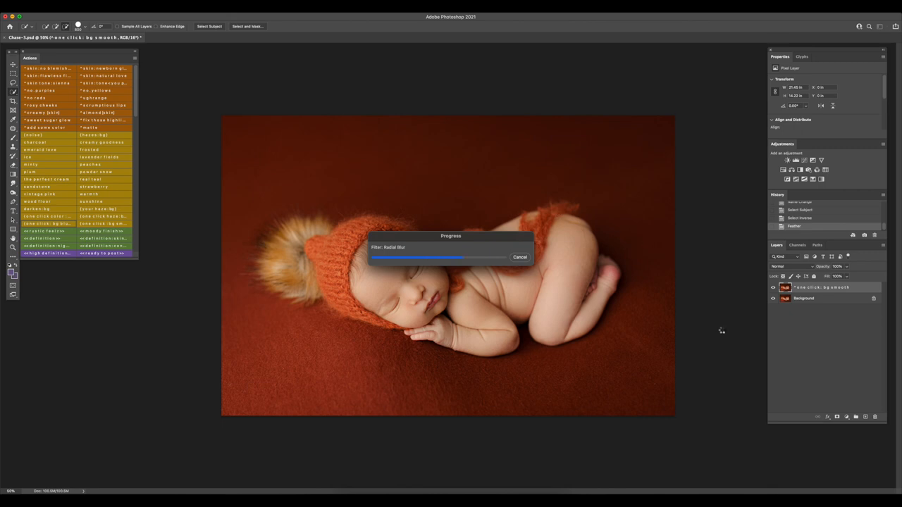
pyautogui.moveTo(180, 248)
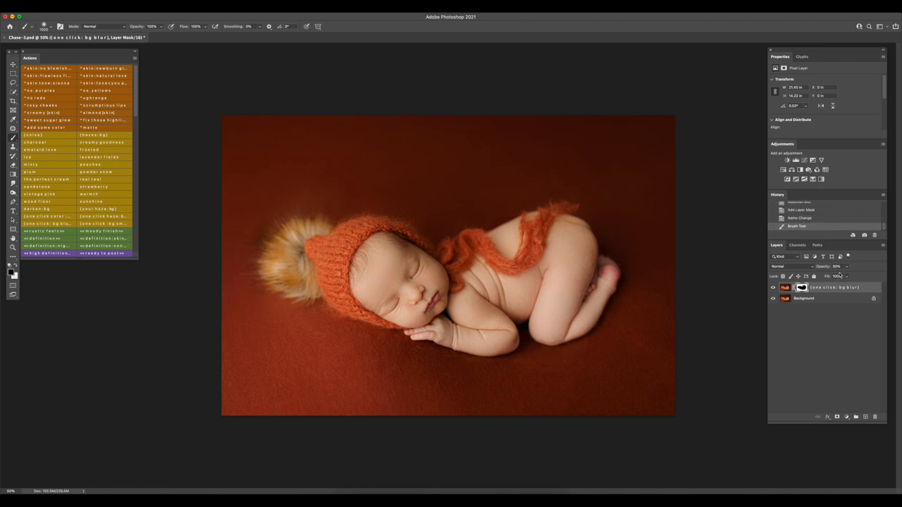
# - Set the masked background blur layer's opacity to 30%
pyautogui.click(837, 266)
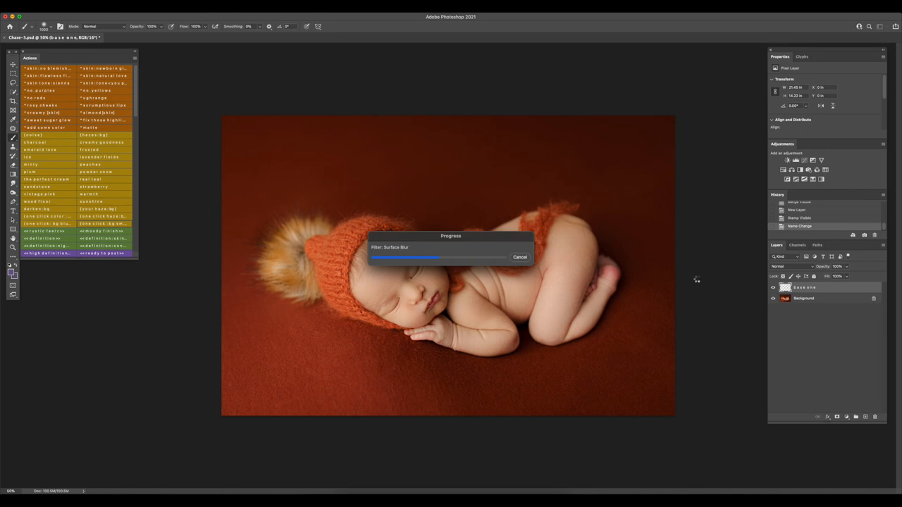
pyautogui.moveTo(689, 306)
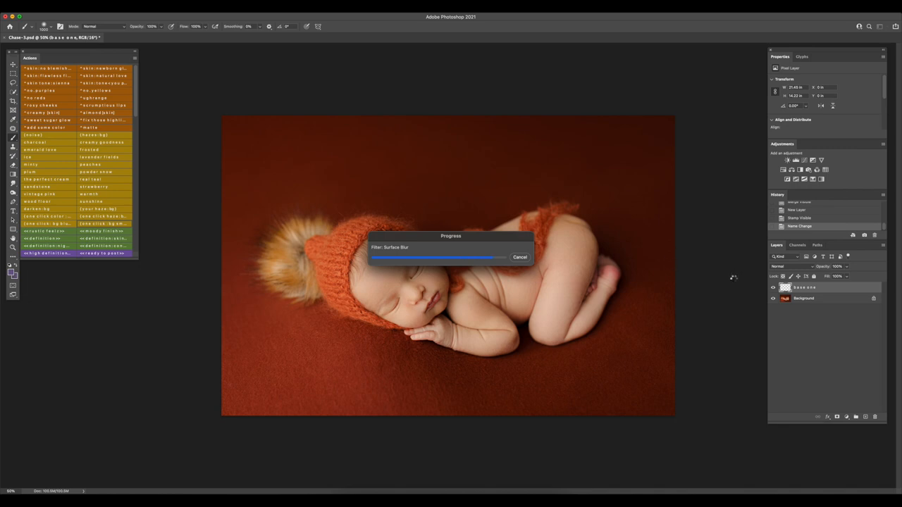
pyautogui.moveTo(649, 260)
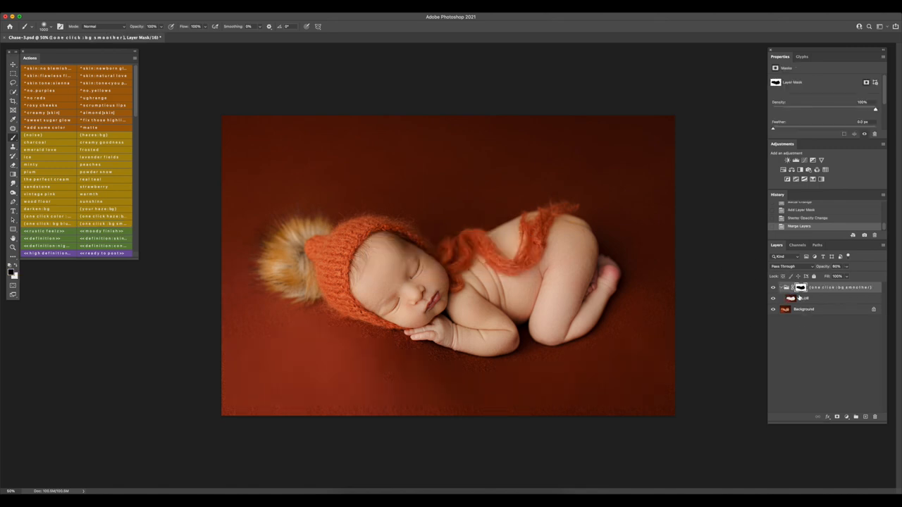
# - Merge the 60% bg smoother group back into a single Background layer
pyautogui.click(772, 289)
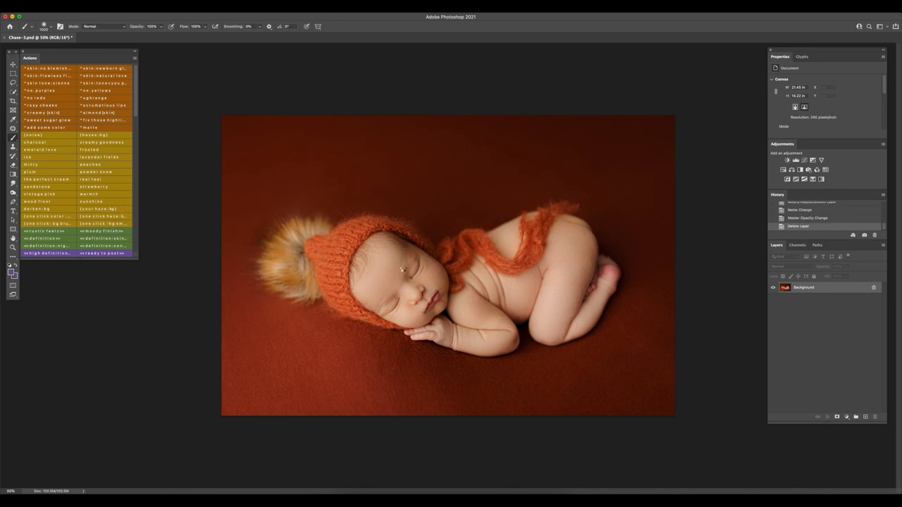
# - Run the haze bg action with the backdrop colour sampled, merged at 30% opacity
pyautogui.click(98, 224)
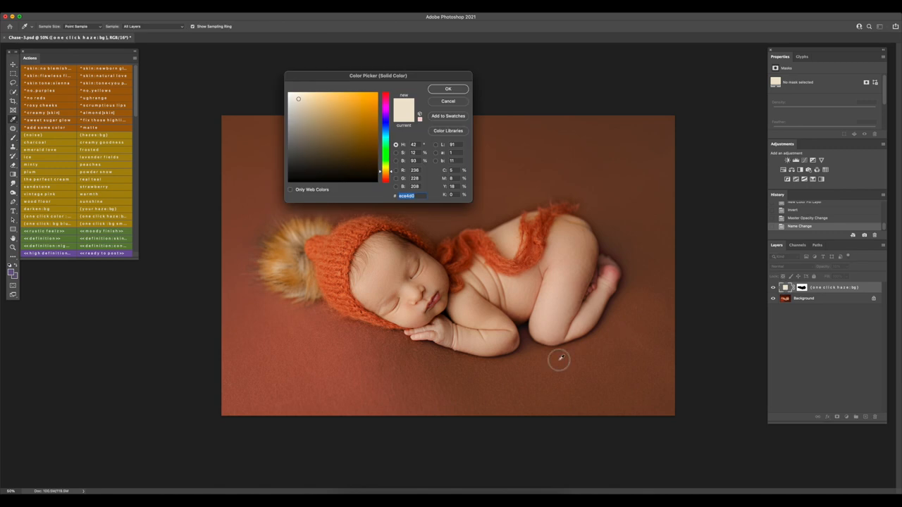
pyautogui.click(447, 89)
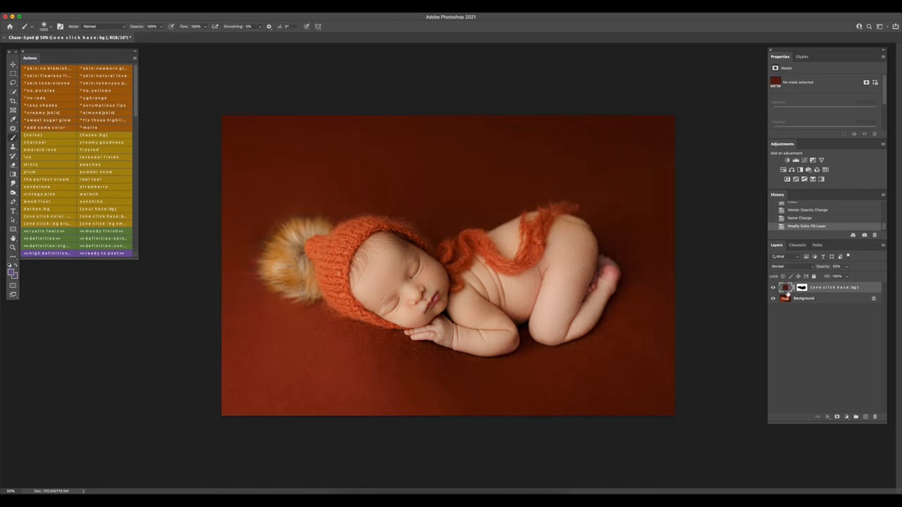
pyautogui.click(772, 287)
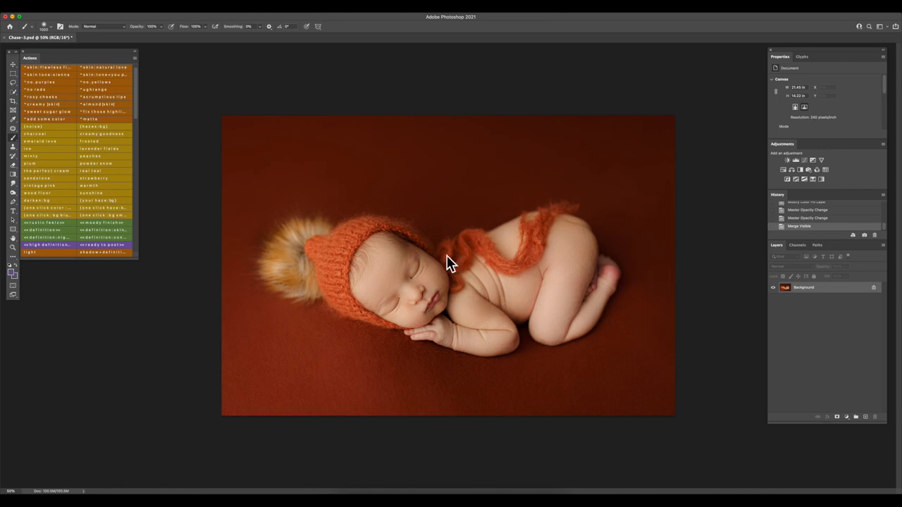
pyautogui.moveTo(205, 225)
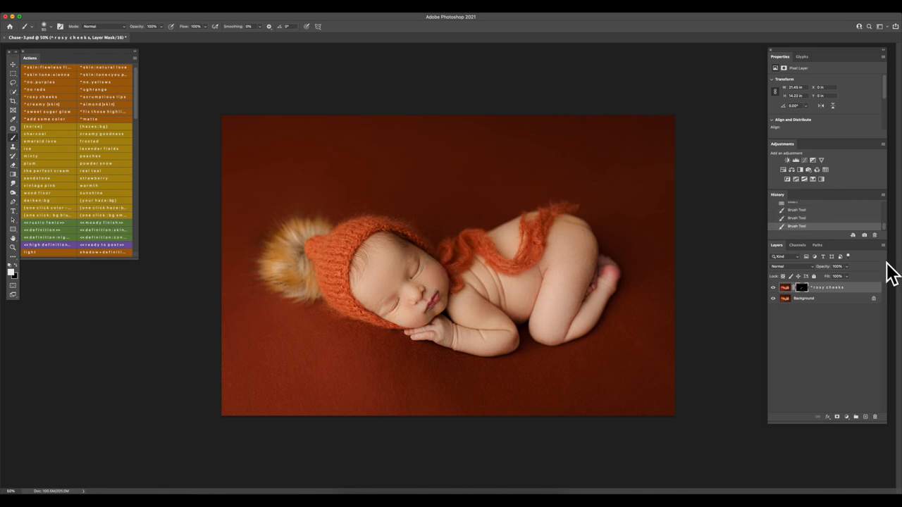
# - Adjust the 'sweet sugar glow' Curves layer above the Background for the rosy cheeks
pyautogui.click(845, 266)
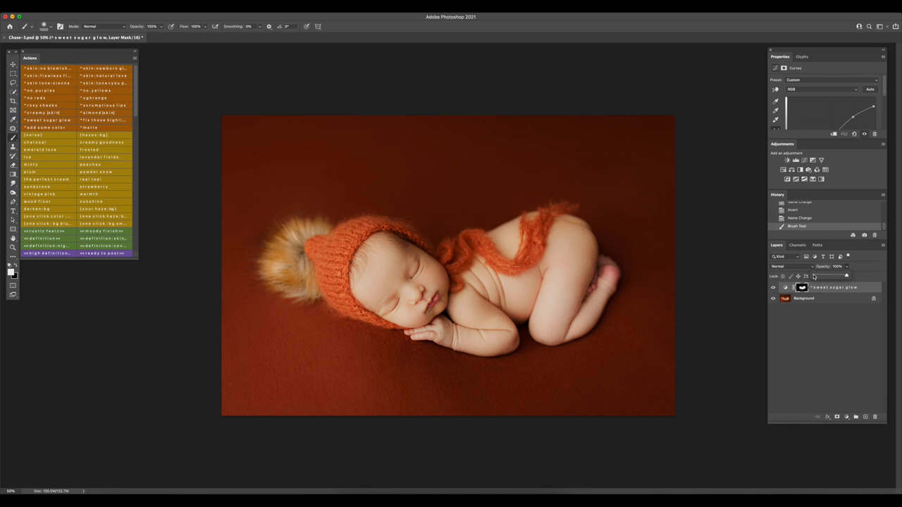
# - Set the opacity of the painted 'sweet sugar glow' layer before merging
pyautogui.click(845, 266)
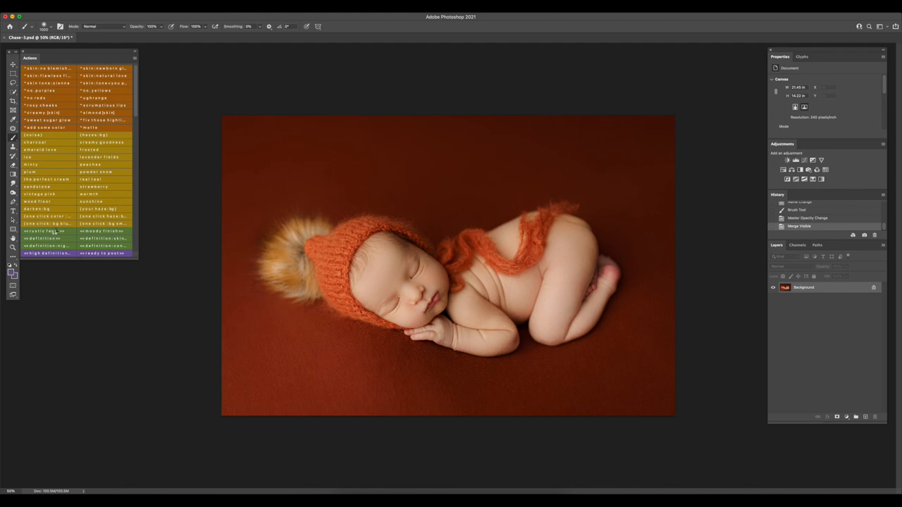
# - Run the rustic feel and high-definition Camera Raw finishing actions
pyautogui.doubleClick(43, 231)
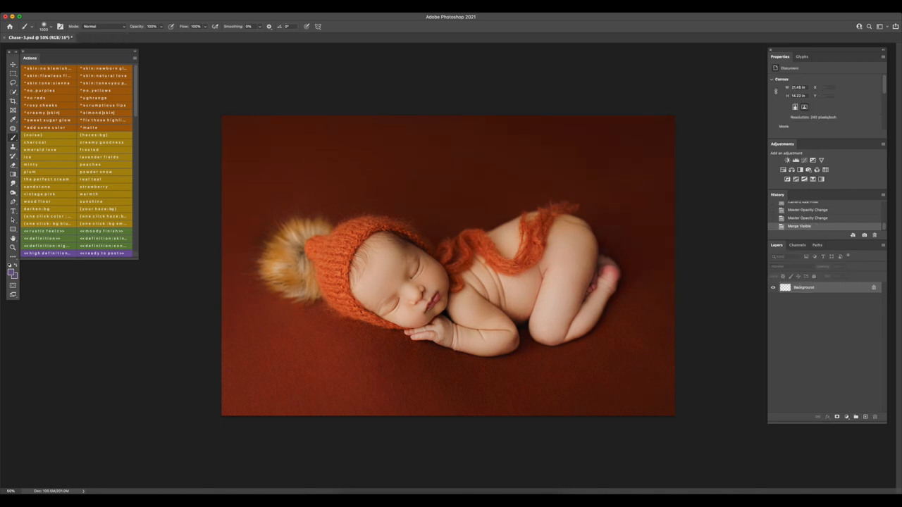
pyautogui.doubleClick(48, 253)
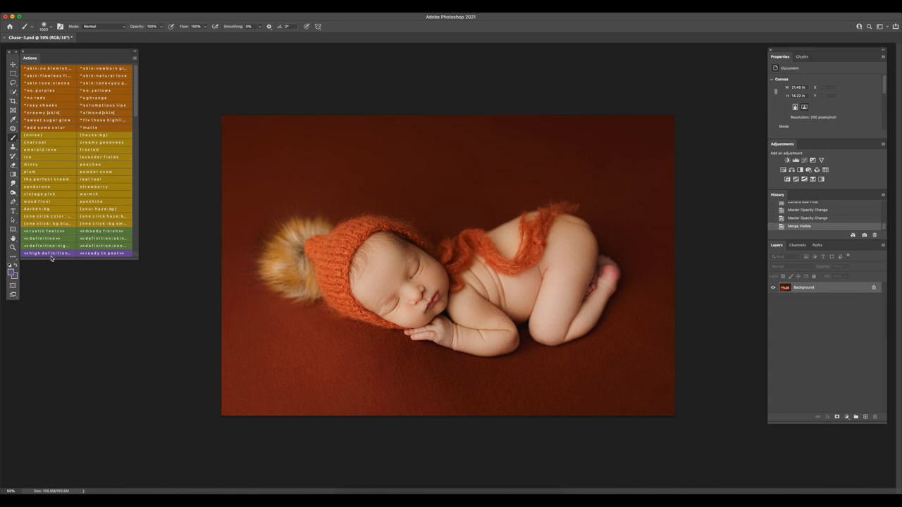
pyautogui.moveTo(87, 254)
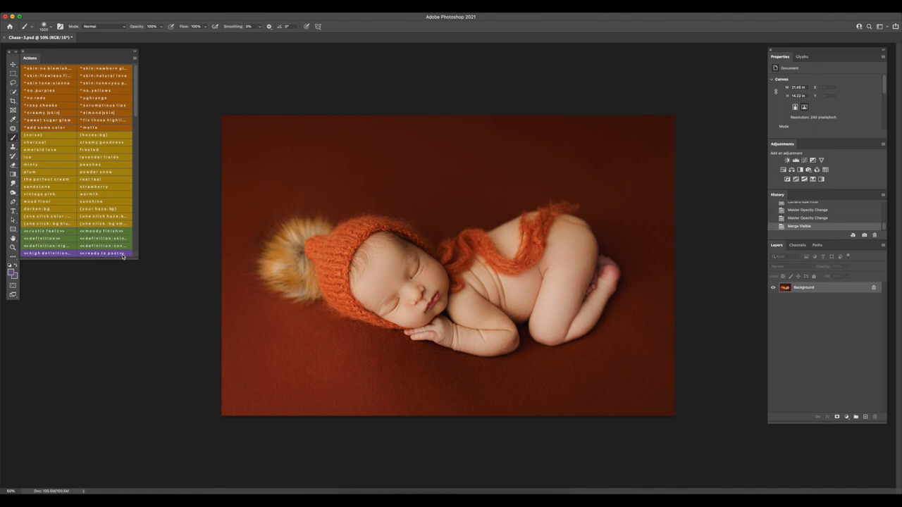
pyautogui.moveTo(186, 212)
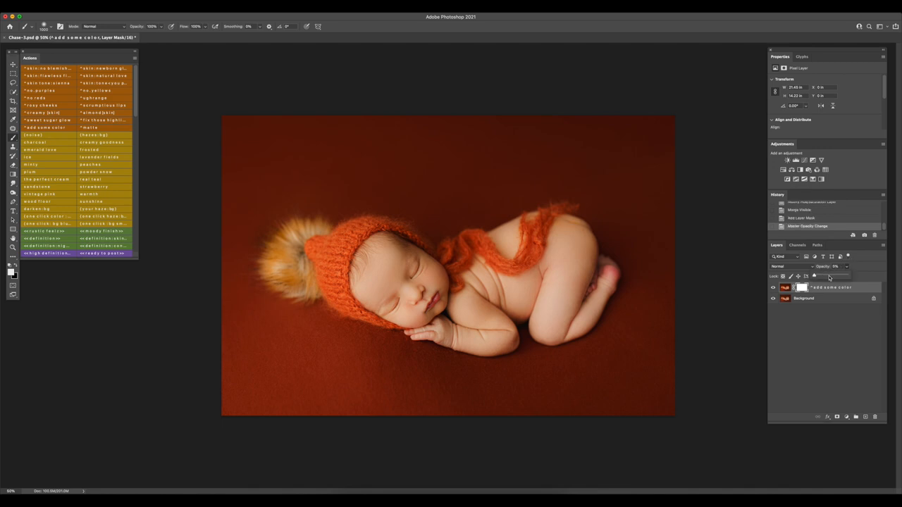
# - Set the 'add some color' layer strength and merge with the masked noise layer
pyautogui.click(838, 266)
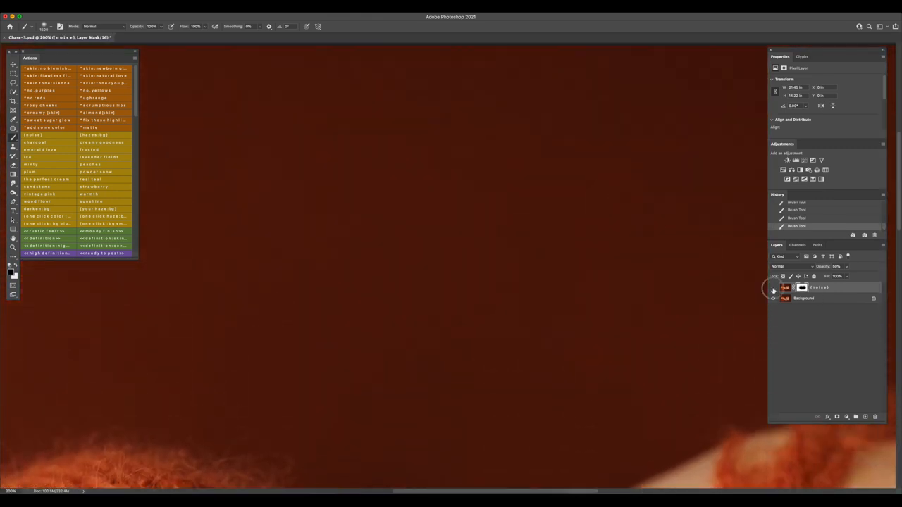
pyautogui.click(773, 287)
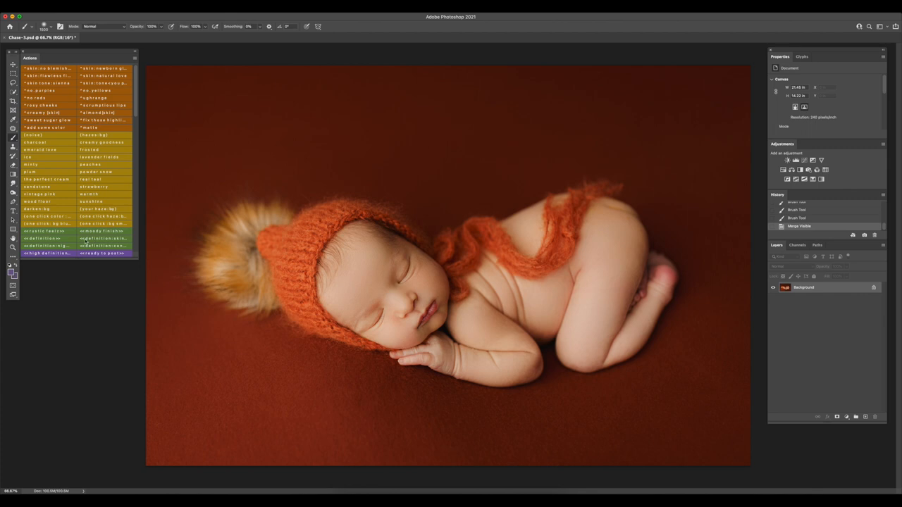
pyautogui.moveTo(72, 244)
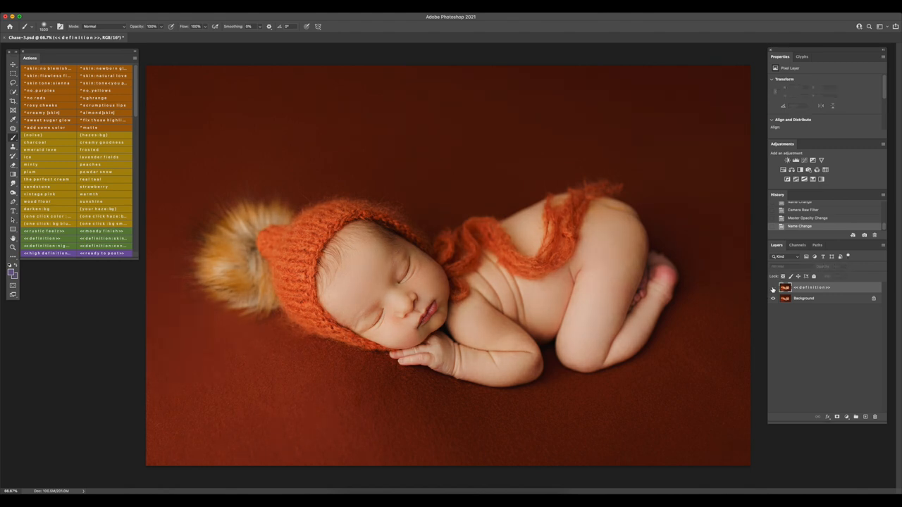
pyautogui.click(772, 288)
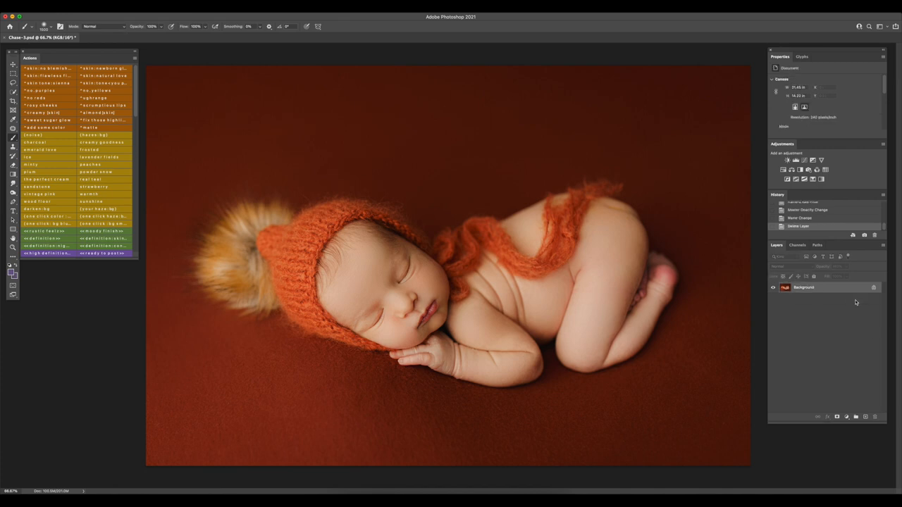
pyautogui.moveTo(857, 298)
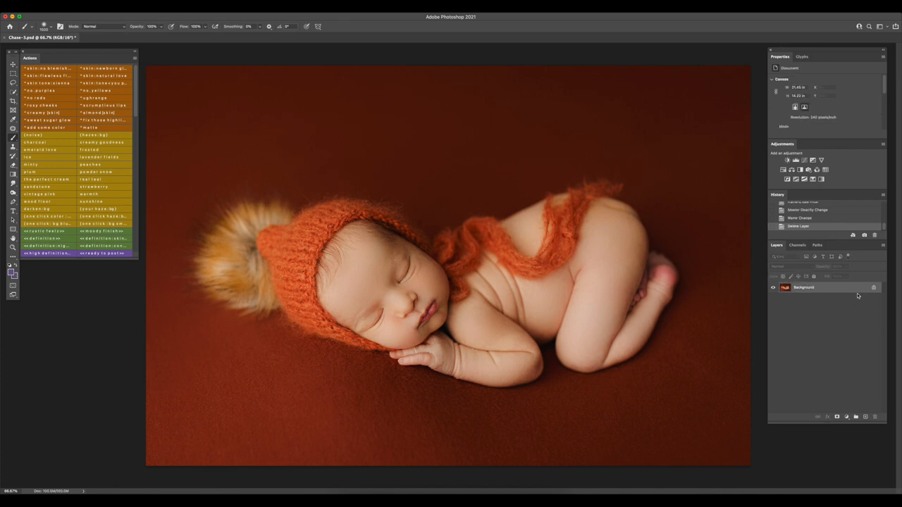